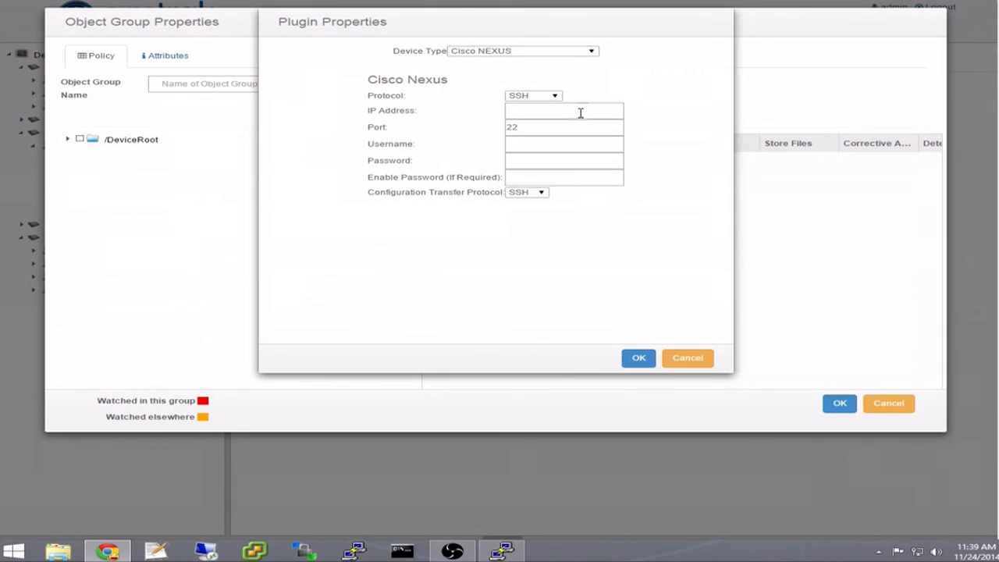
{"action": "type", "text": "192.168.5.10"}
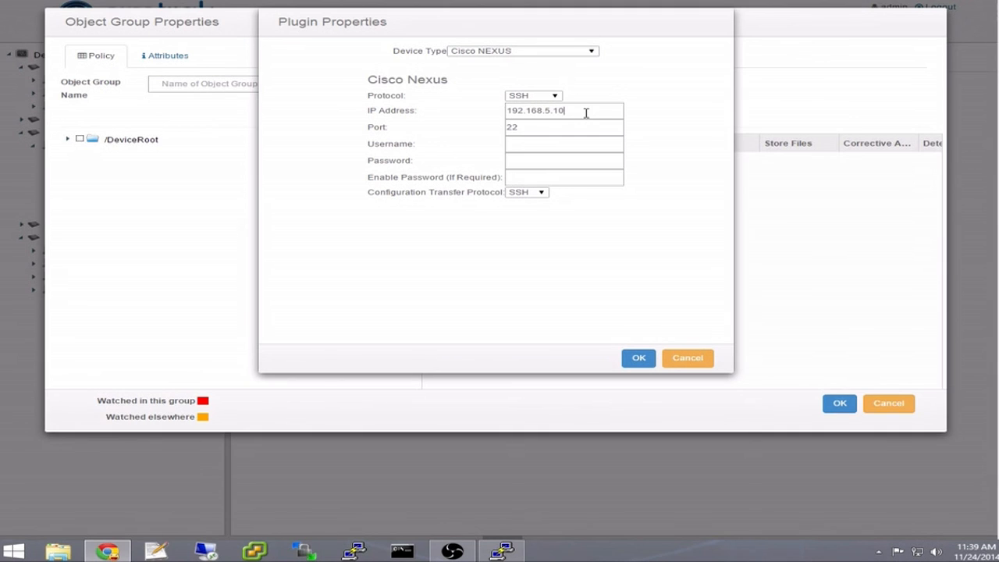
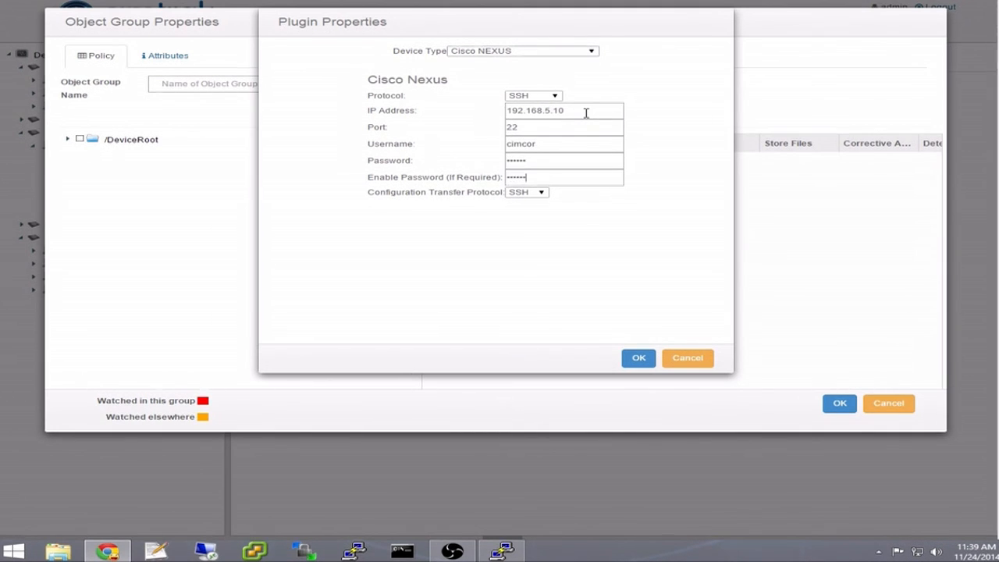
{"action": "left_click", "coordinate": [638, 358]}
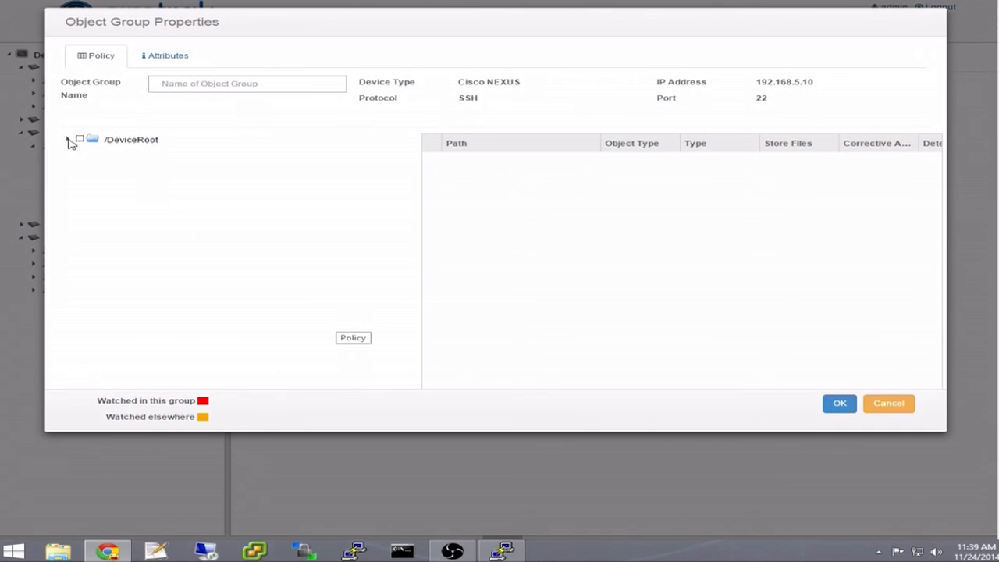
Expand /DeviceRoot to list its configs and close Object Group Properties.
{"action": "left_click", "coordinate": [67, 139]}
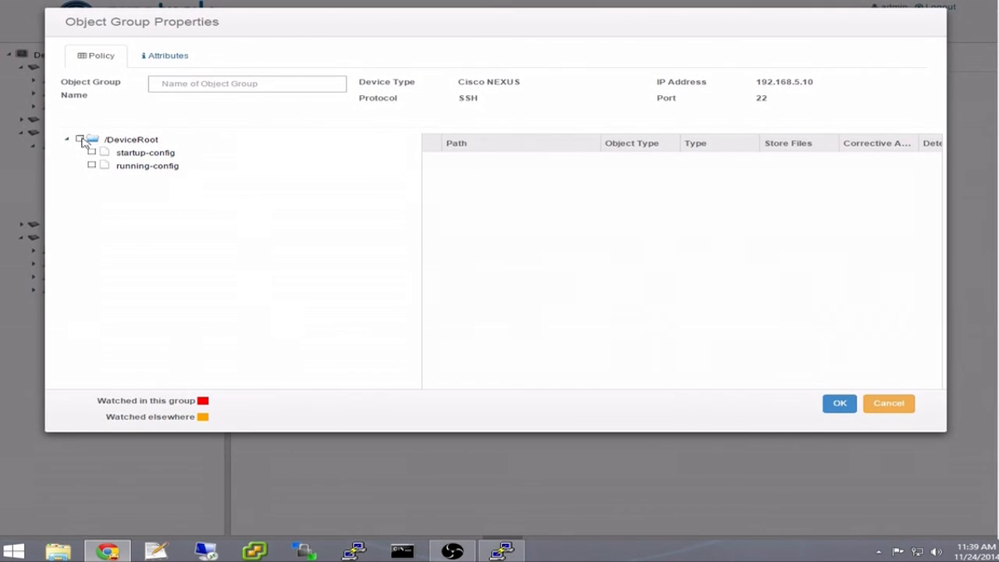
{"action": "mouse_move", "coordinate": [80, 141]}
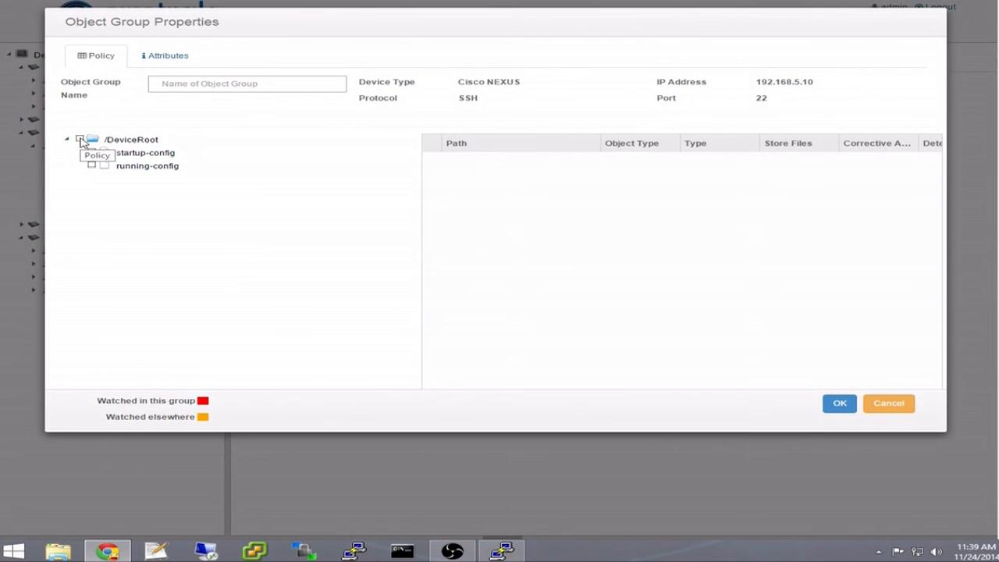
{"action": "left_click", "coordinate": [888, 402]}
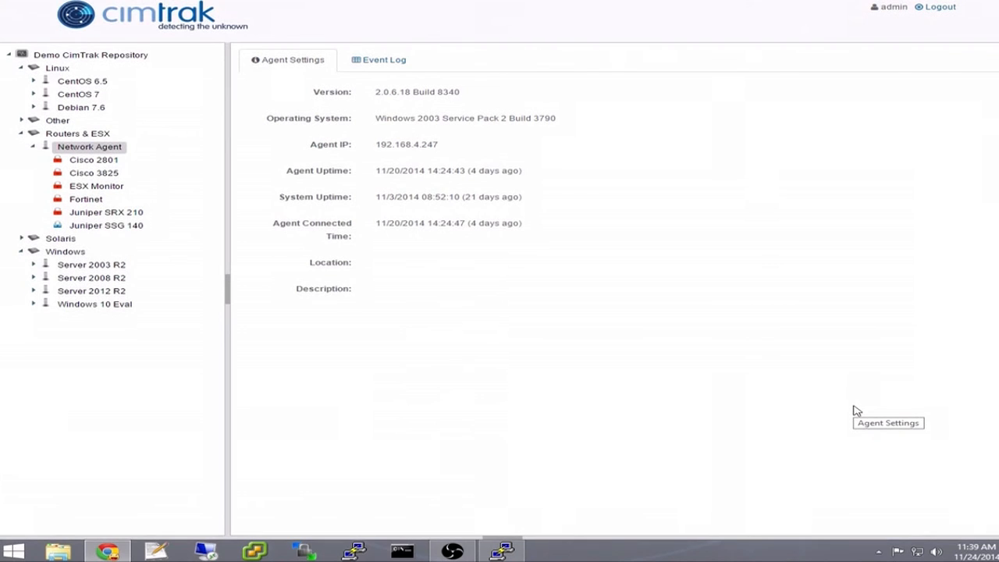
{"action": "right_click", "coordinate": [89, 147]}
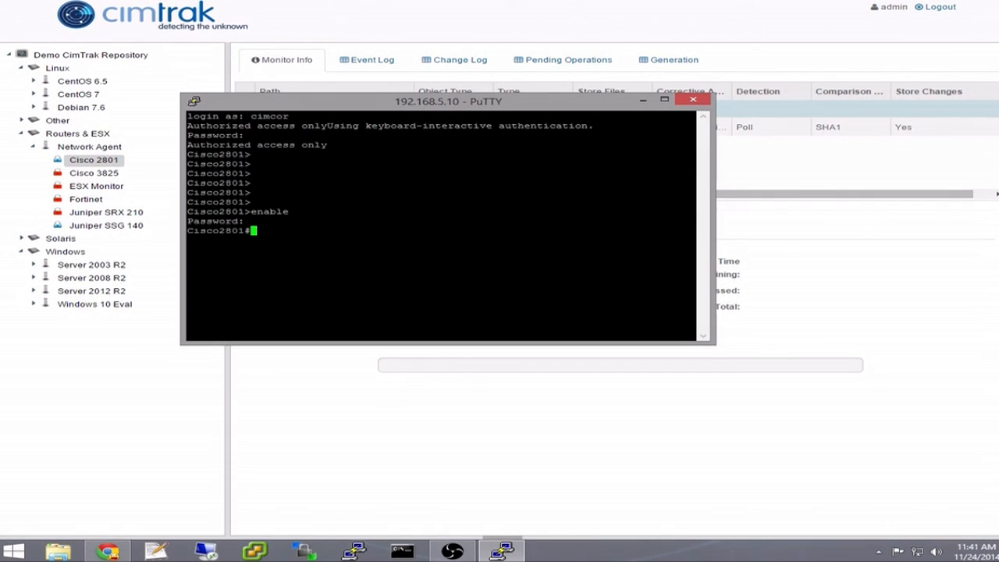
Enter configuration mode and set the router hostname to HACKERHOST.
{"action": "type", "text": "configure t"}
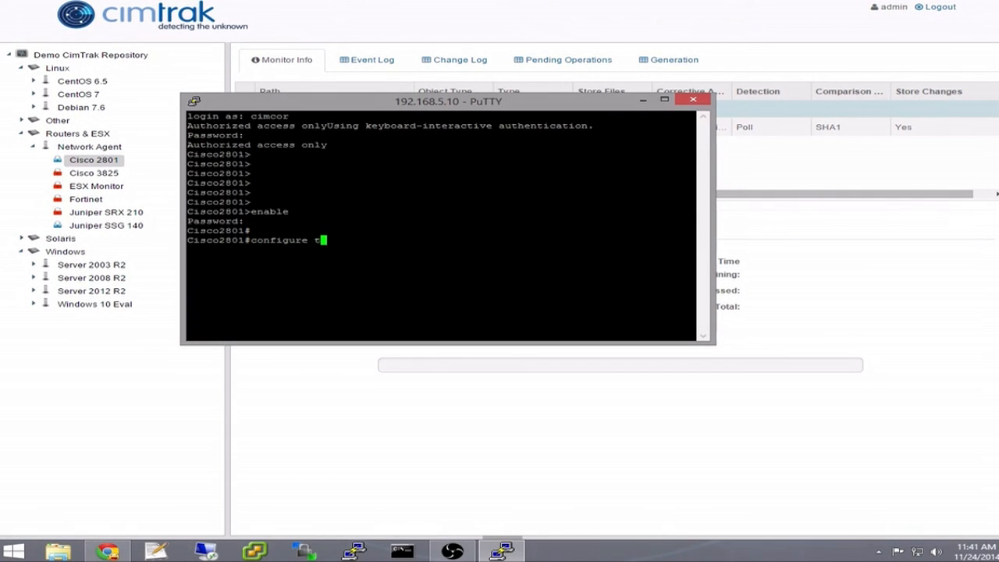
{"action": "key", "text": "Return"}
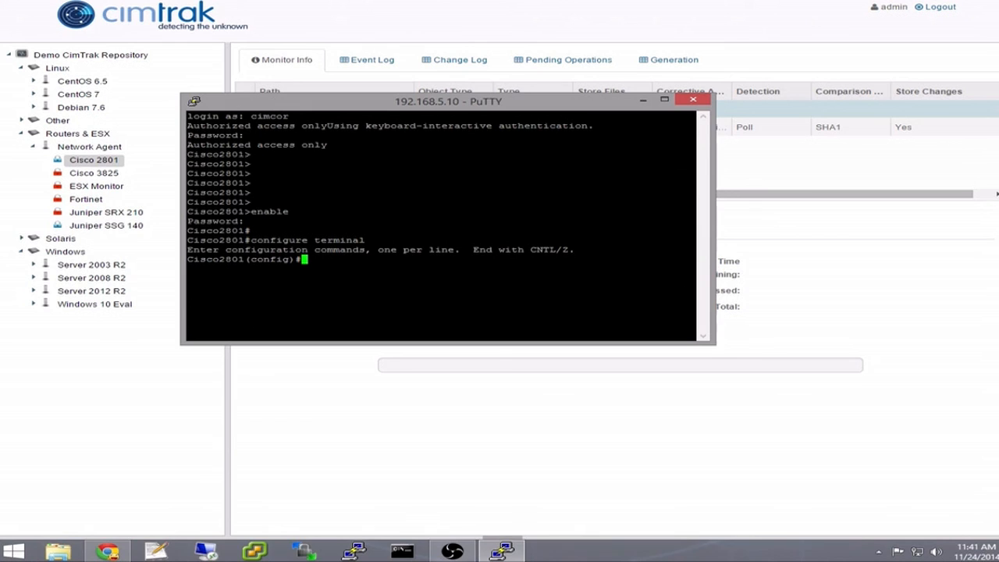
{"action": "type", "text": "hostname"}
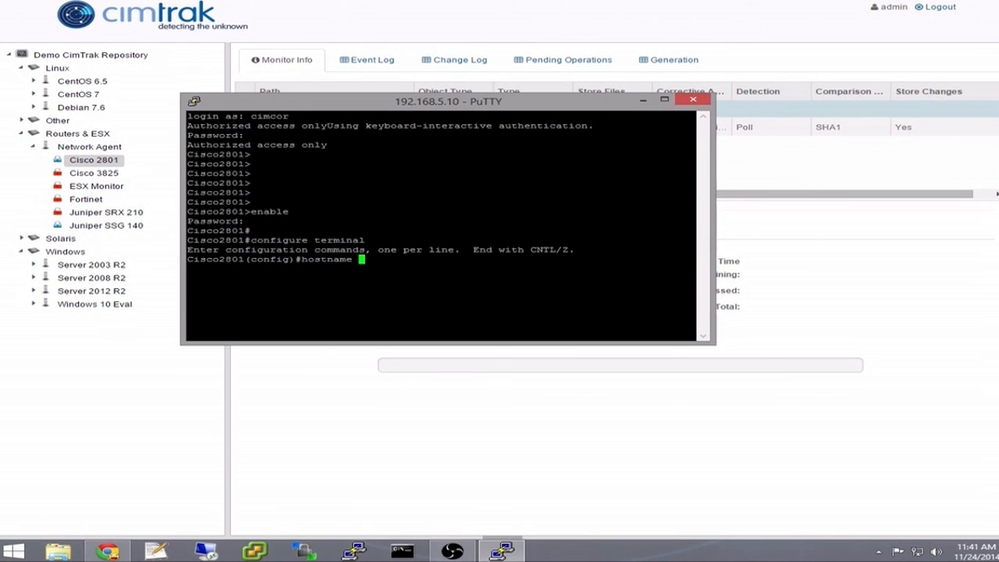
{"action": "type", "text": "HACKER"}
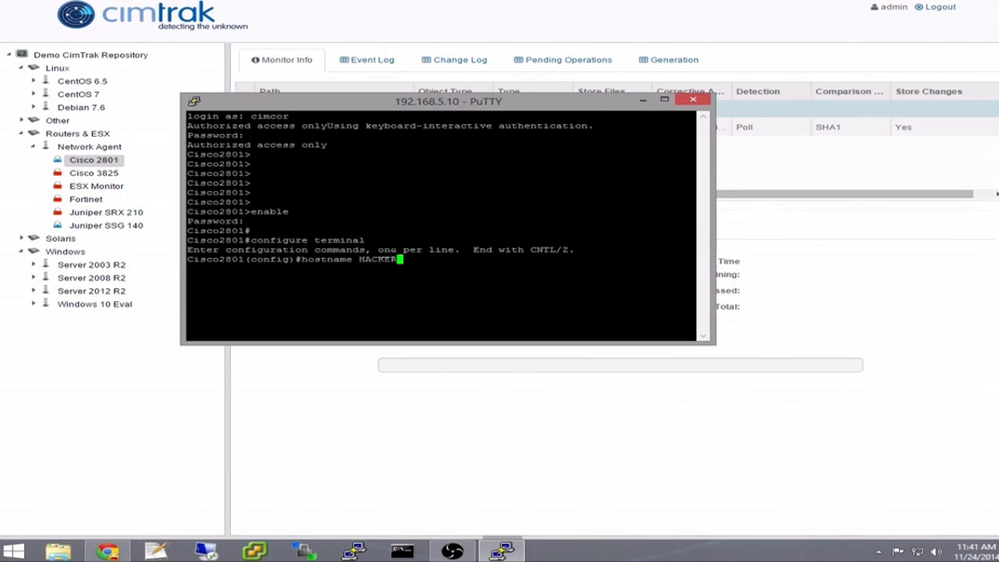
{"action": "key", "text": "Return"}
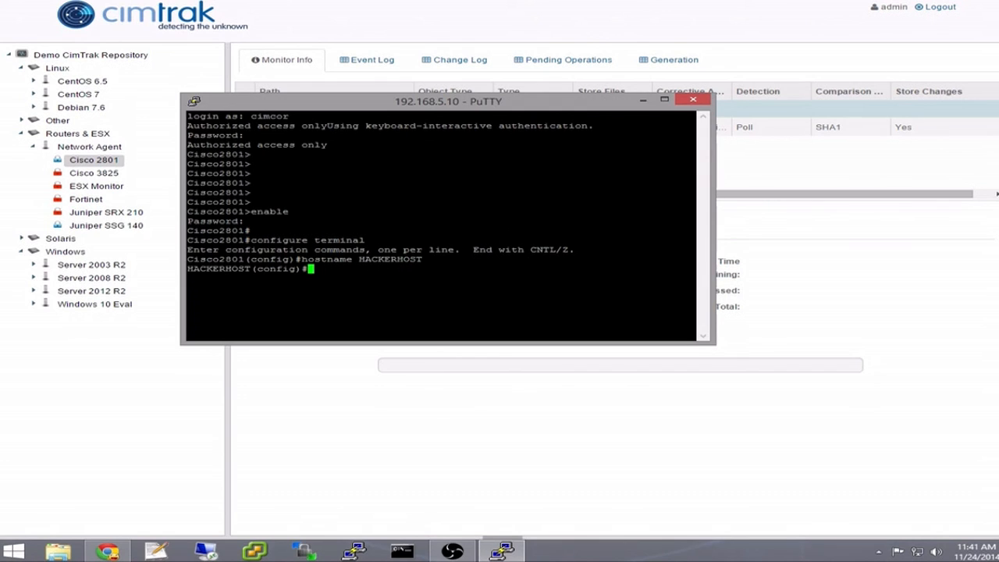
{"action": "type", "text": "enable"}
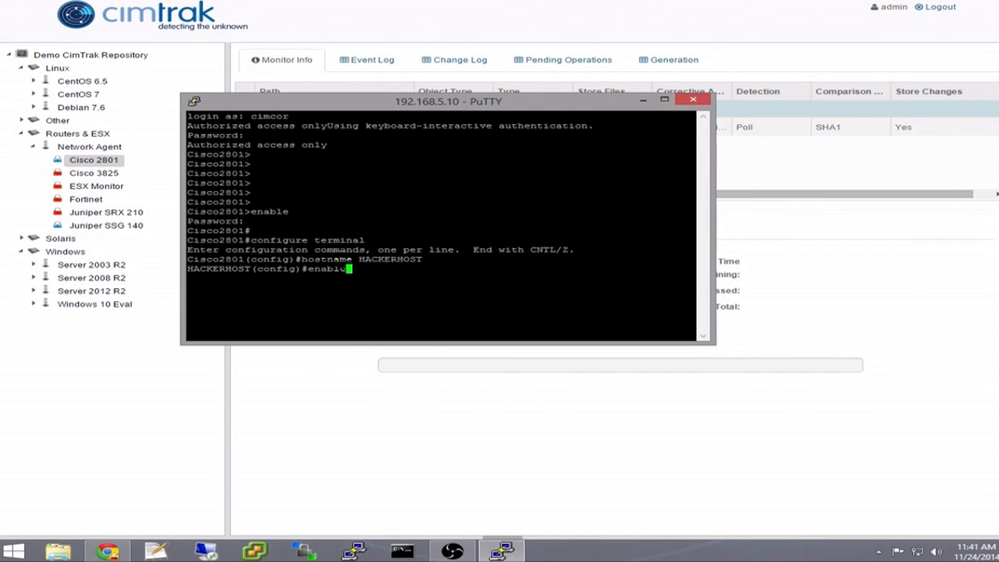
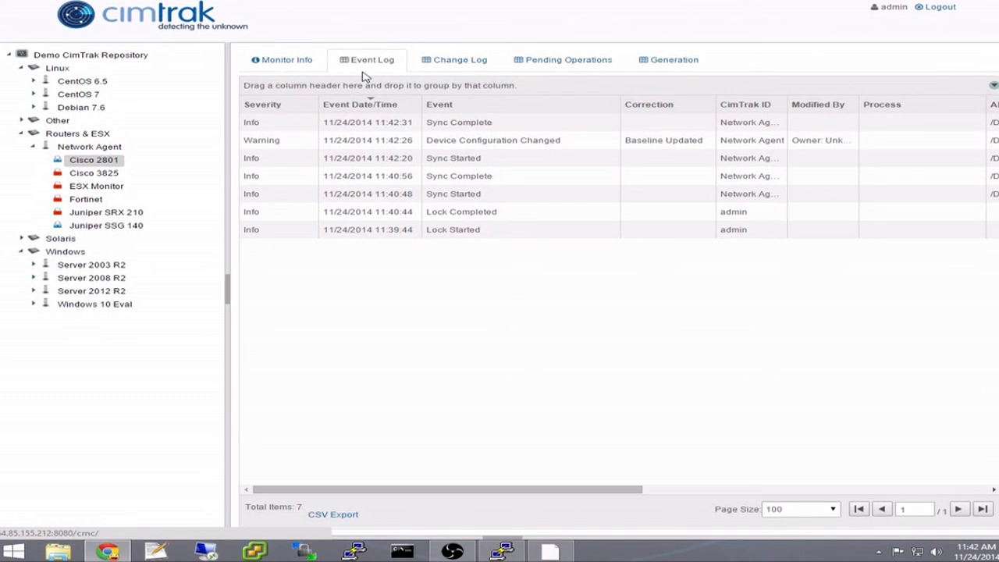
{"action": "mouse_move", "coordinate": [493, 147]}
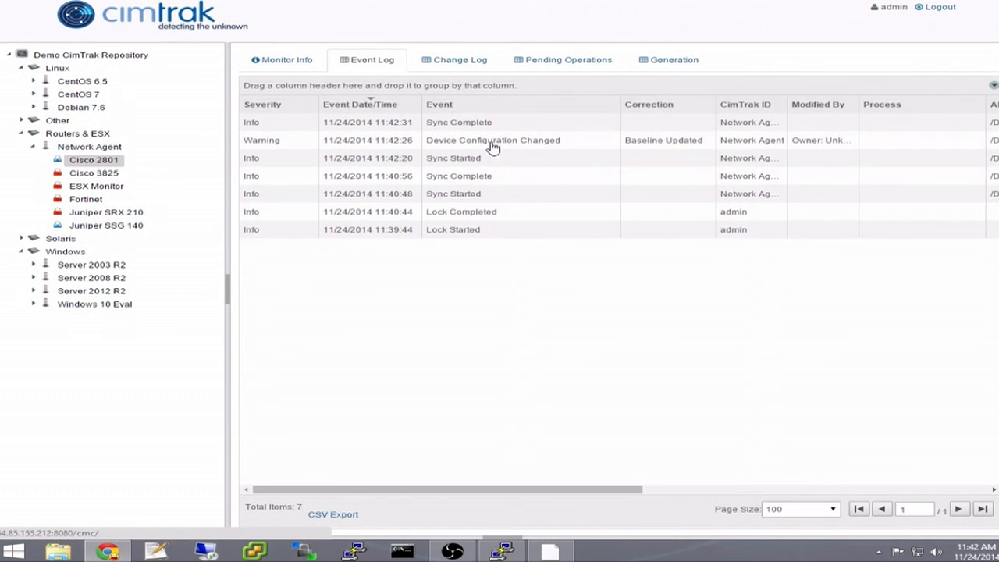
{"action": "left_click", "coordinate": [492, 140]}
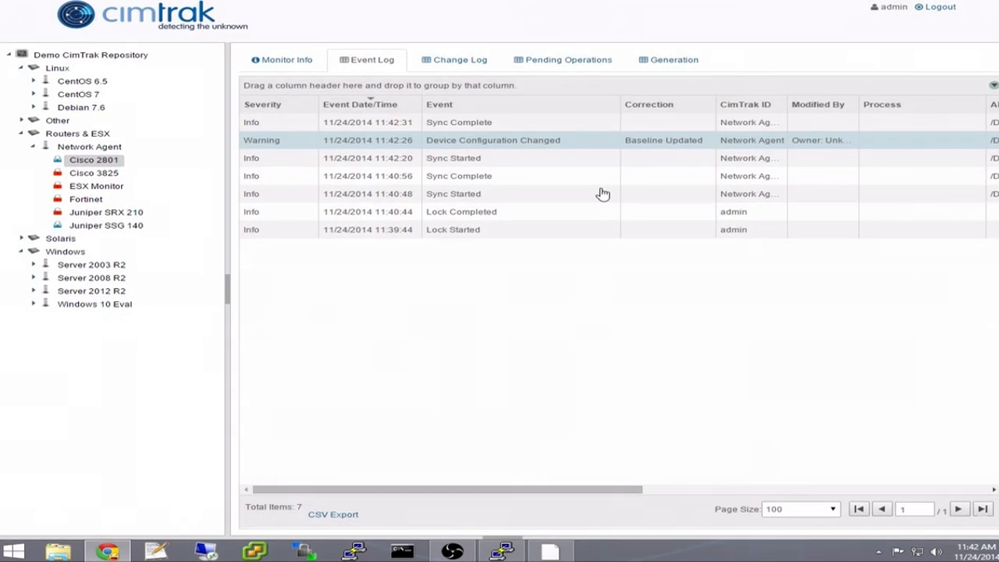
{"action": "double_click", "coordinate": [492, 139]}
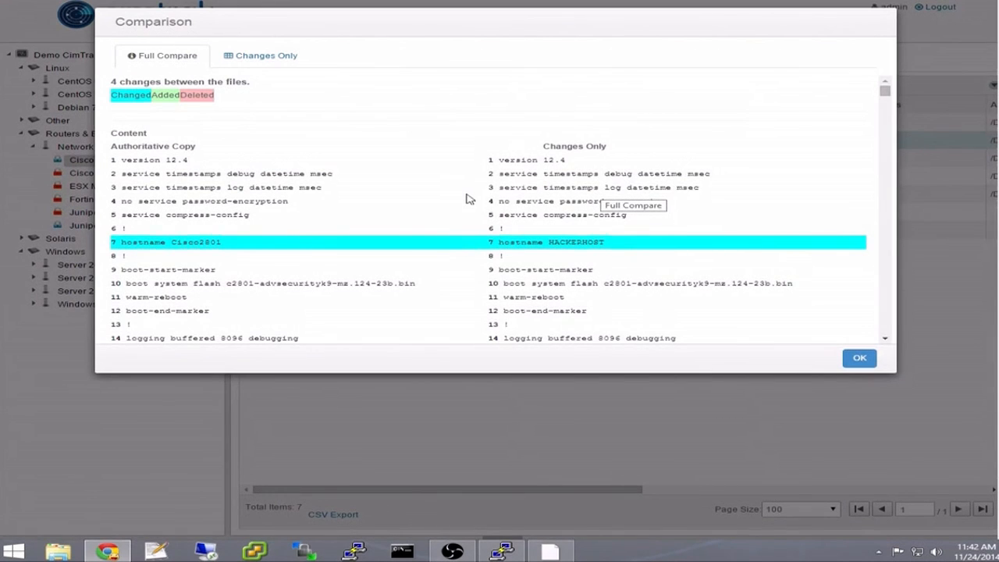
{"action": "mouse_move", "coordinate": [435, 236]}
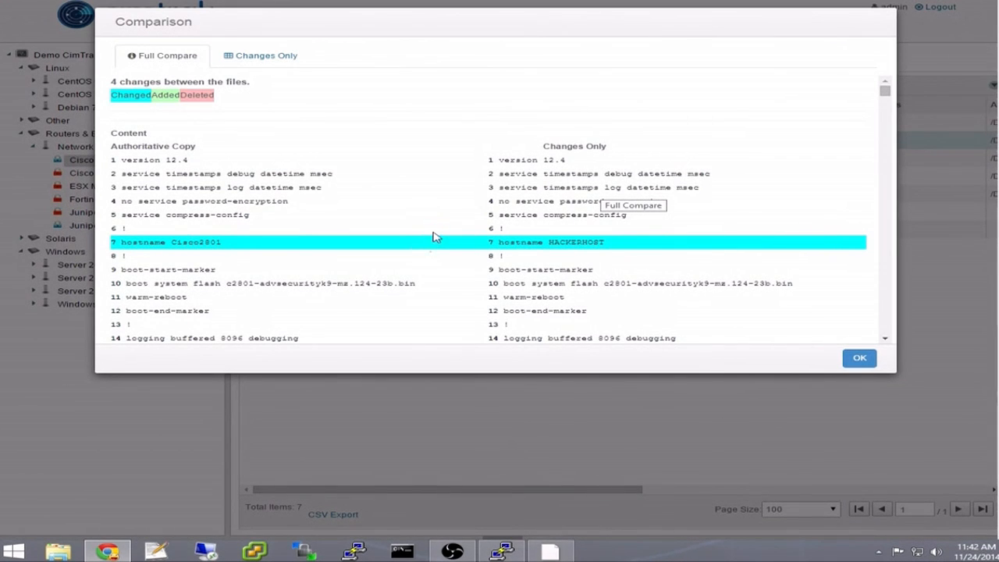
{"action": "mouse_move", "coordinate": [441, 232]}
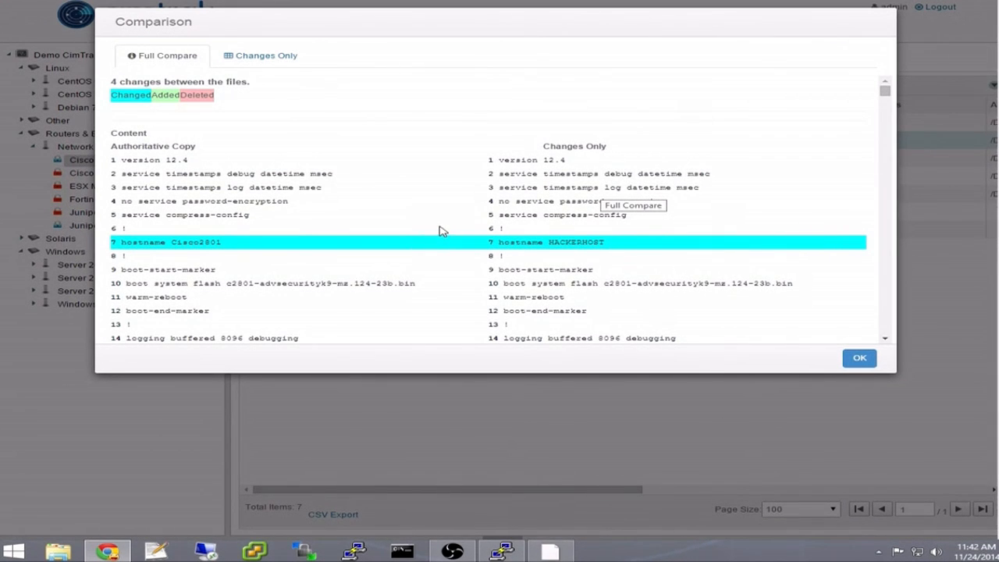
{"action": "scroll", "scroll_direction": "down", "scroll_amount": 3}
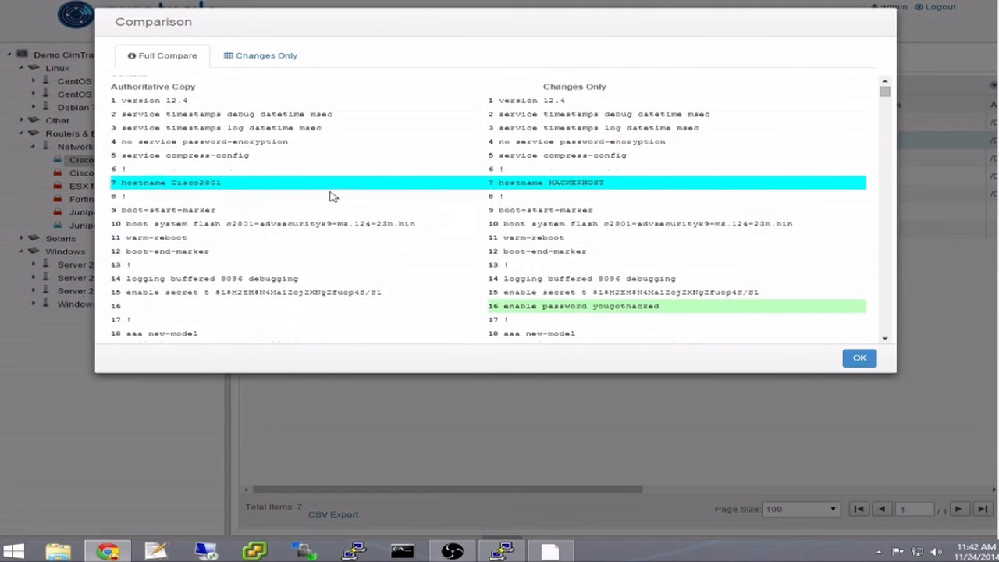
{"action": "scroll", "scroll_direction": "down", "scroll_amount": 3}
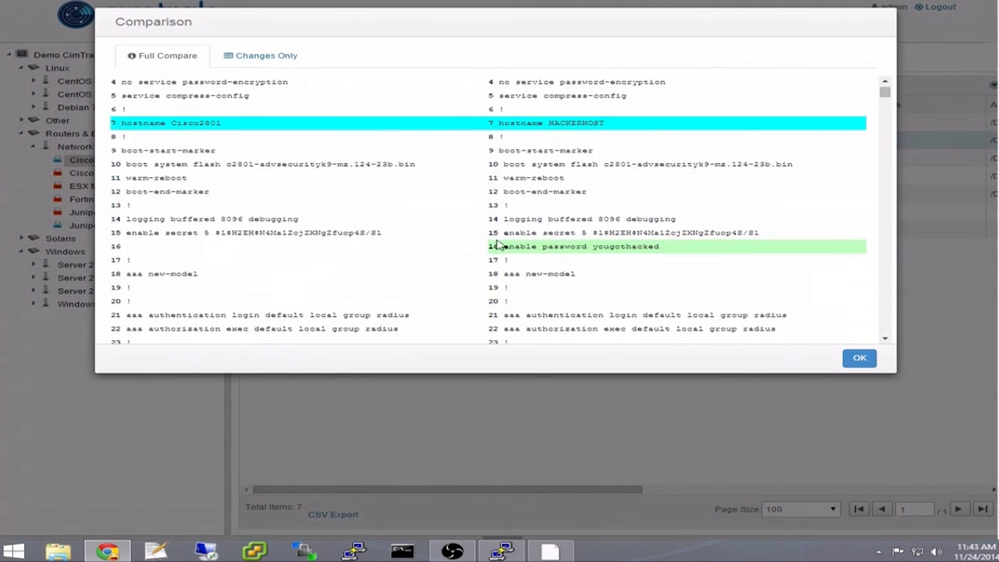